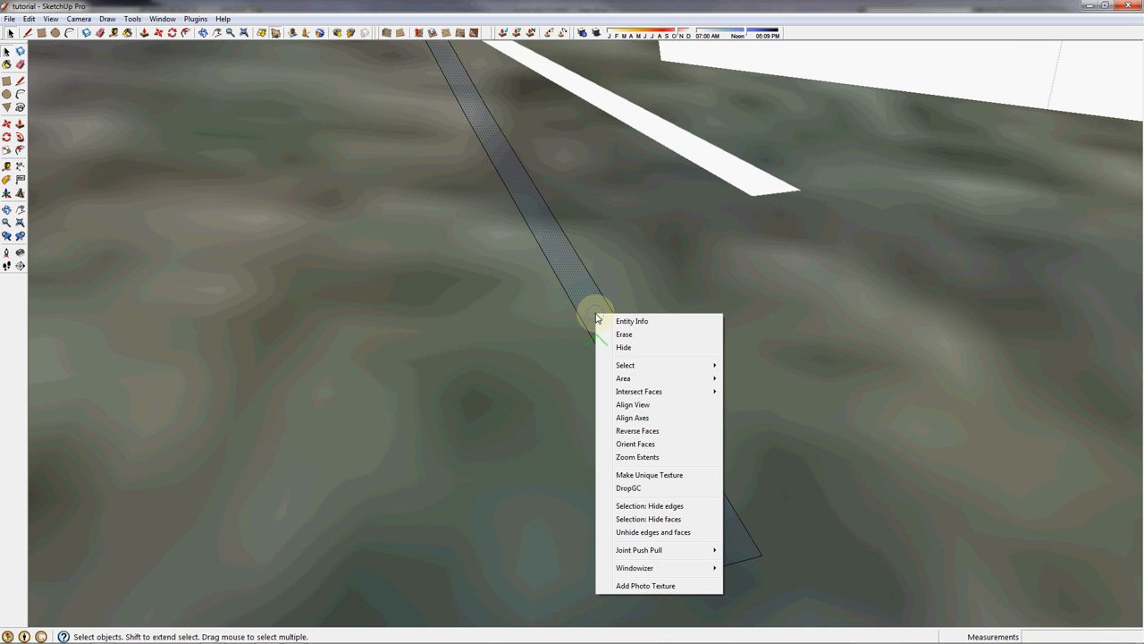
mouse_move(696, 558)
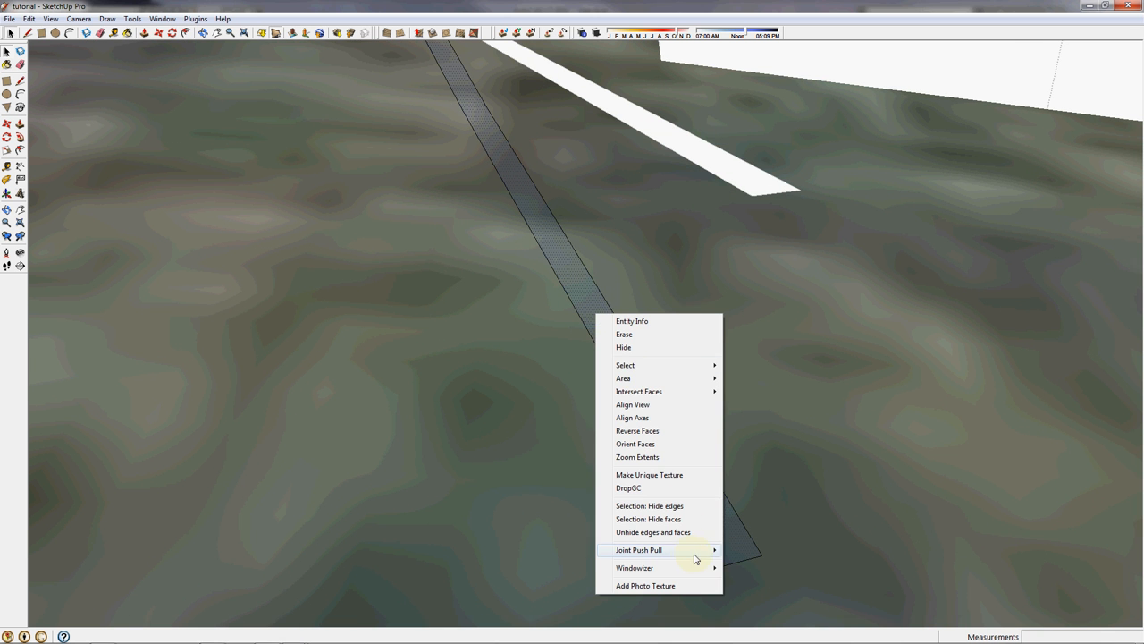
mouse_move(638, 548)
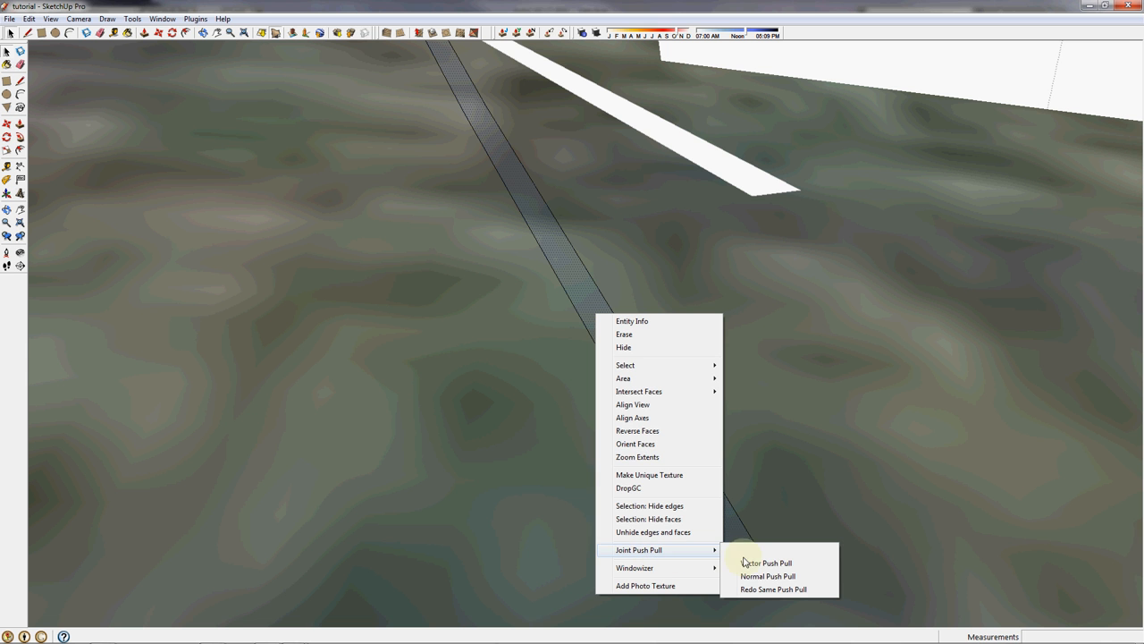
- Pull the sidewalk face up with Joint Push Pull into a slab following the terrain
click(765, 561)
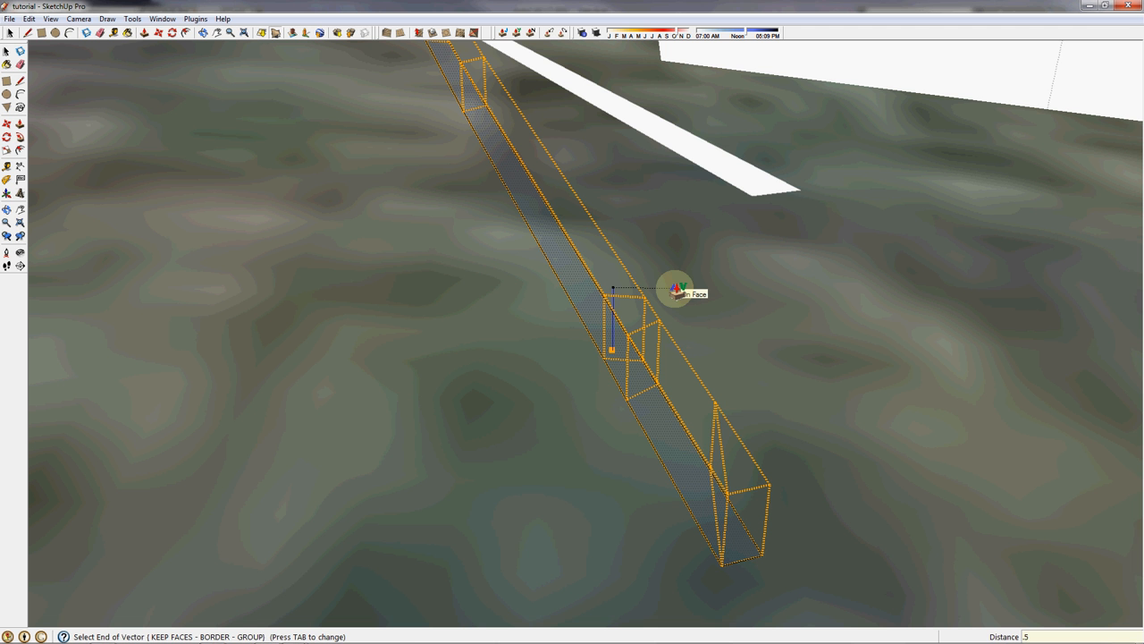
drag(676, 288, 522, 294)
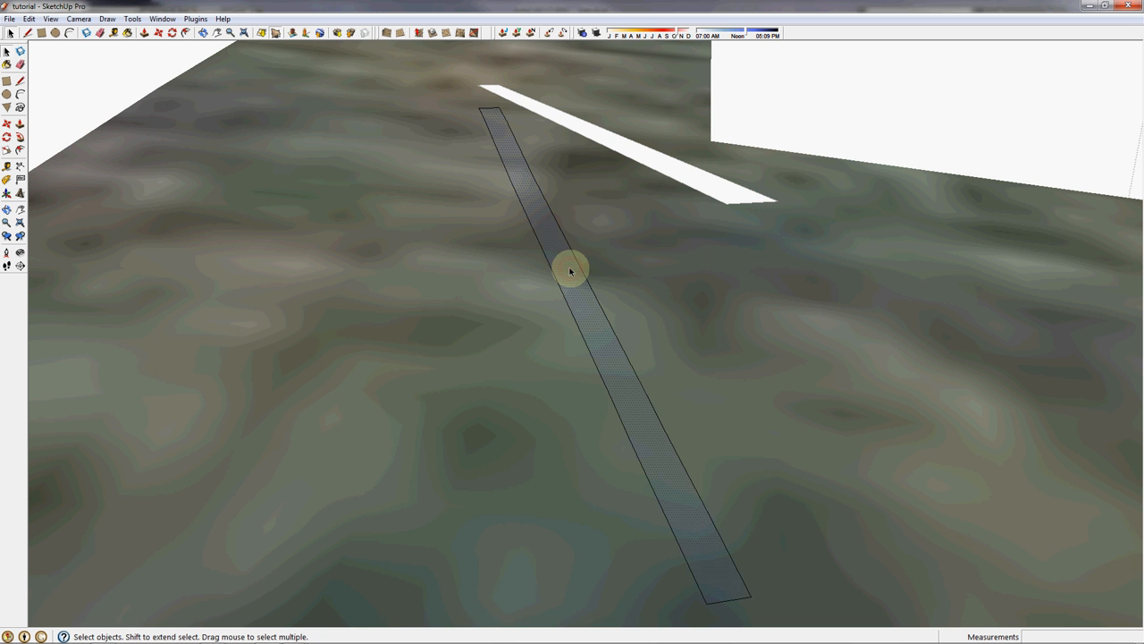
mouse_move(565, 268)
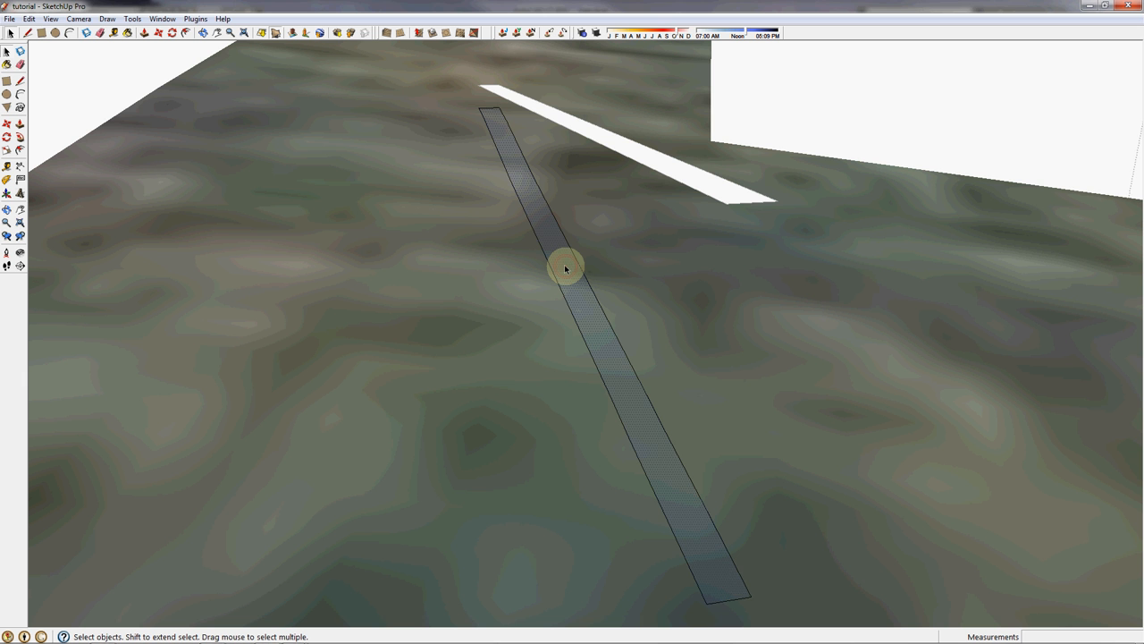
click(565, 268)
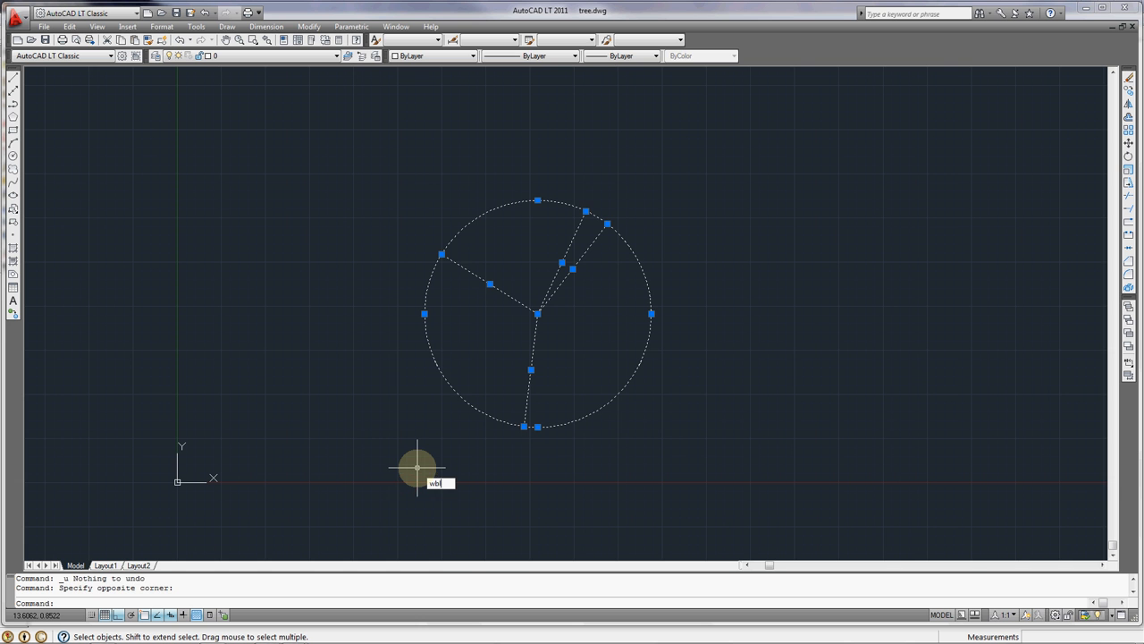
- Write the tree symbol out with WBLOCK as a separate block file, keeping path and inches
key(enter)
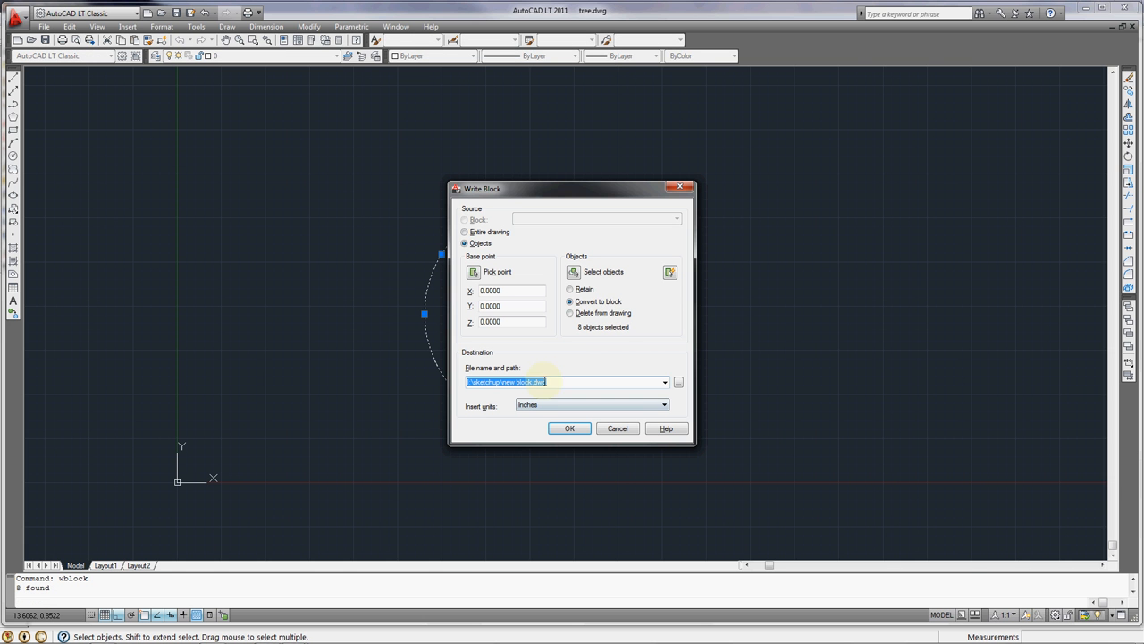
mouse_move(597, 308)
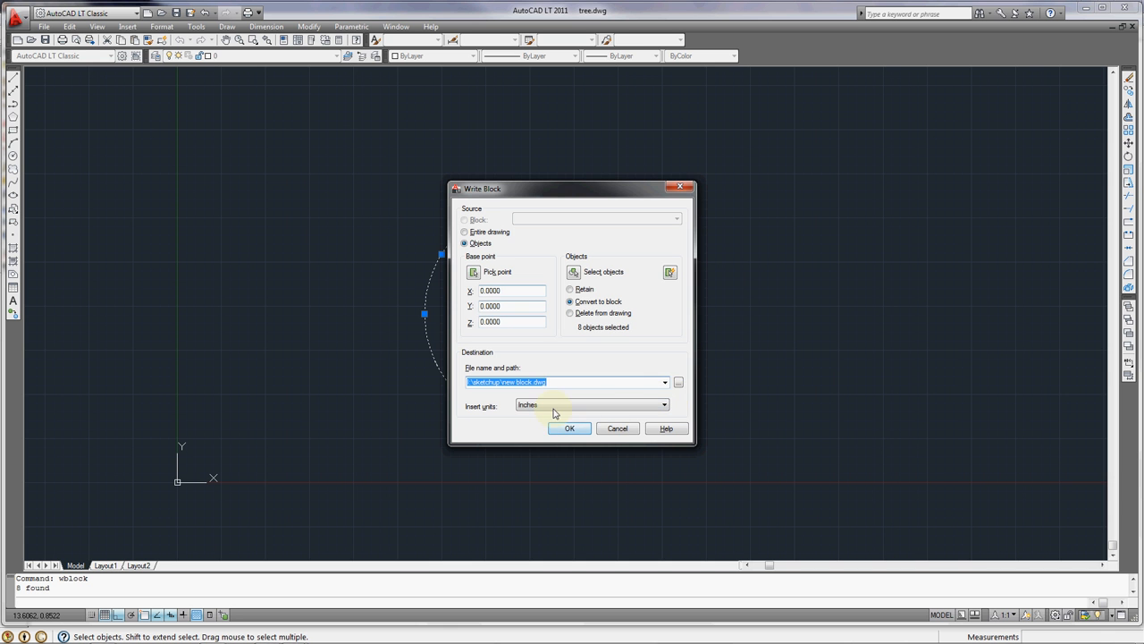
click(569, 427)
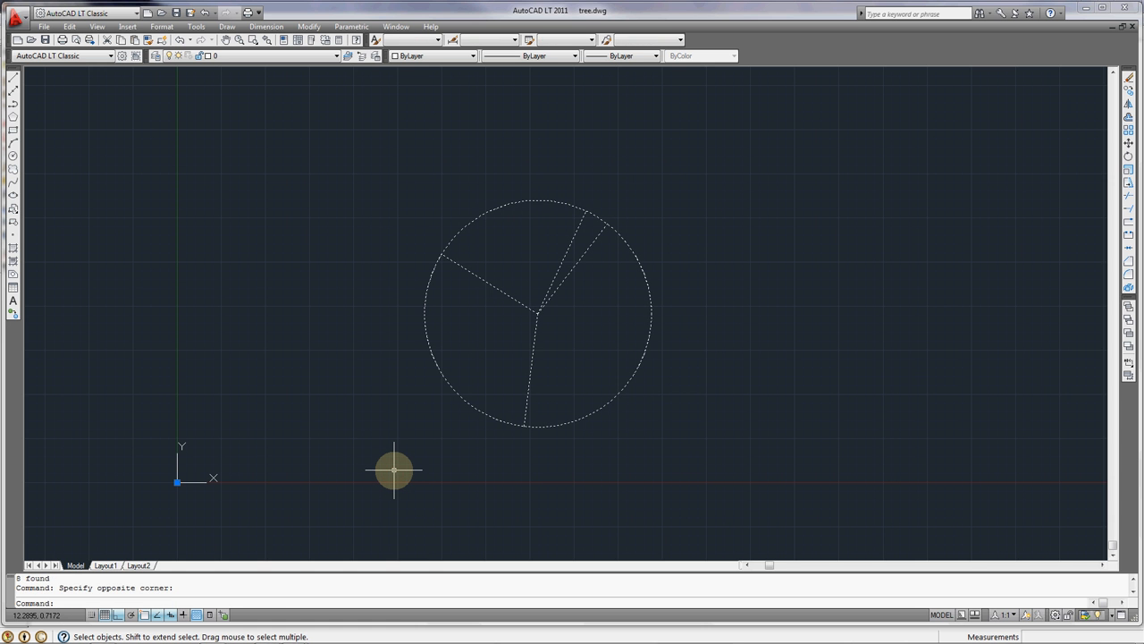
text(copy)
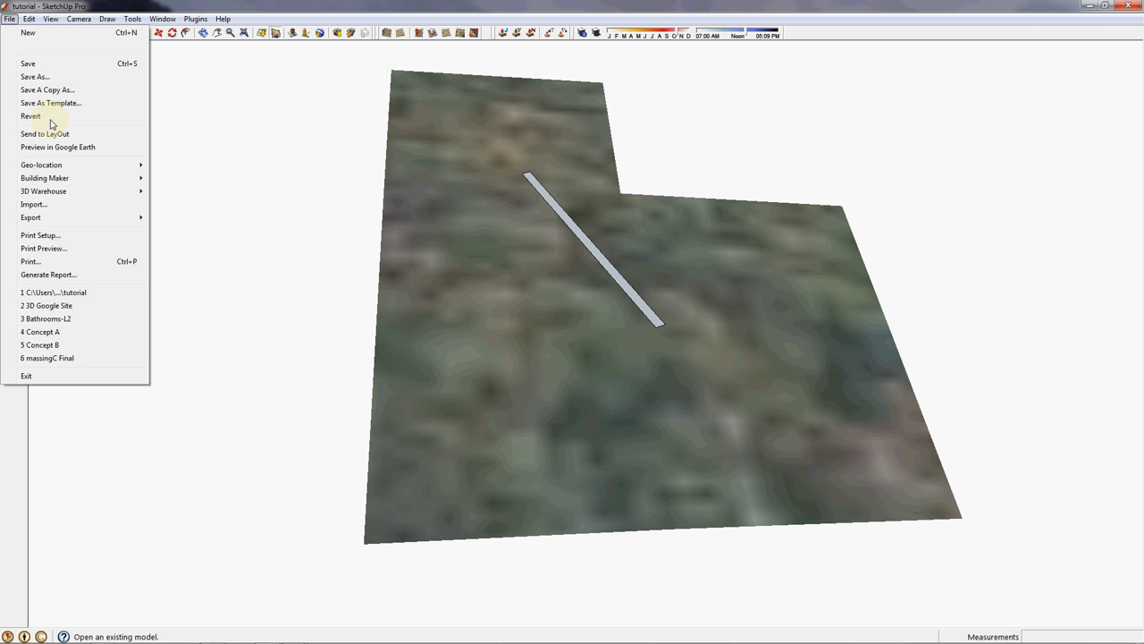
- Import the tree DWG, dismiss Import Results, and view the five imported tree symbols
click(34, 204)
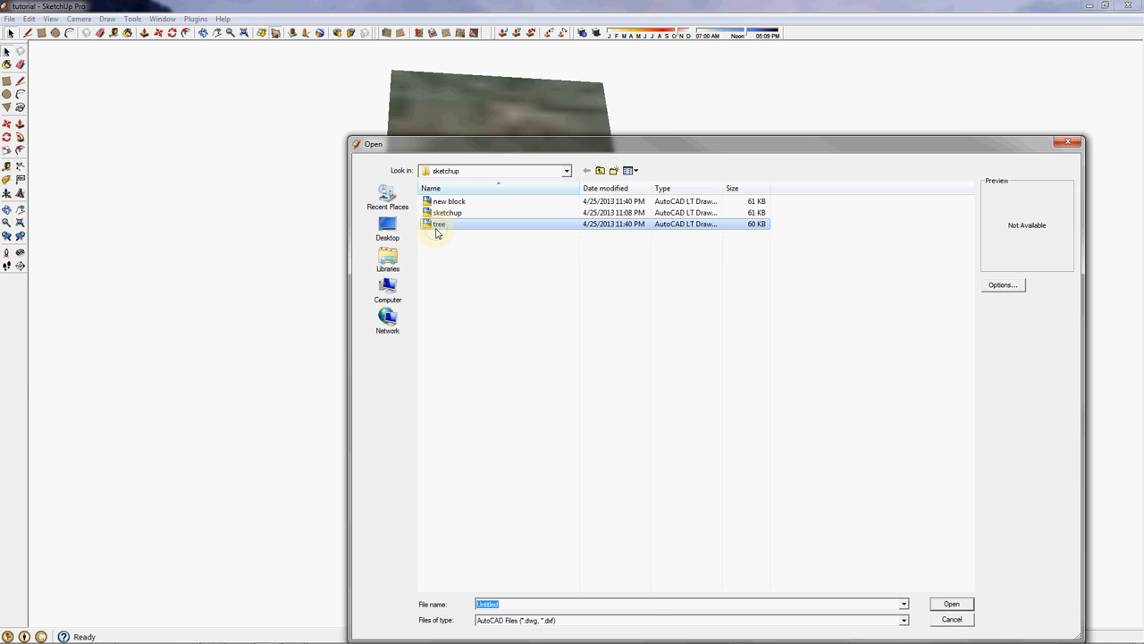
click(952, 605)
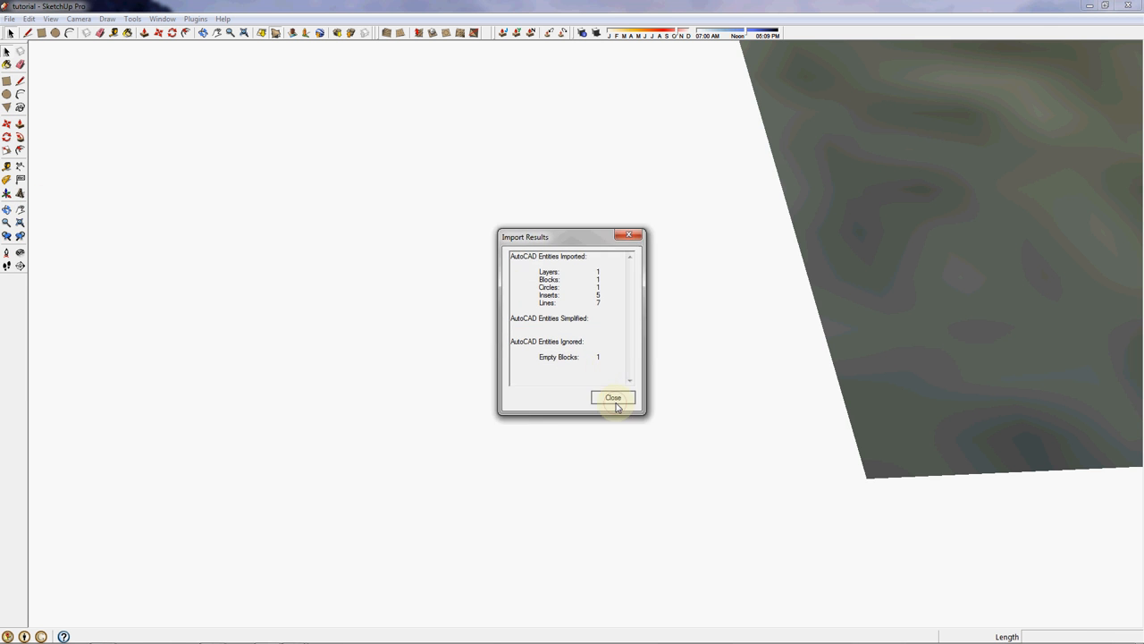
click(613, 397)
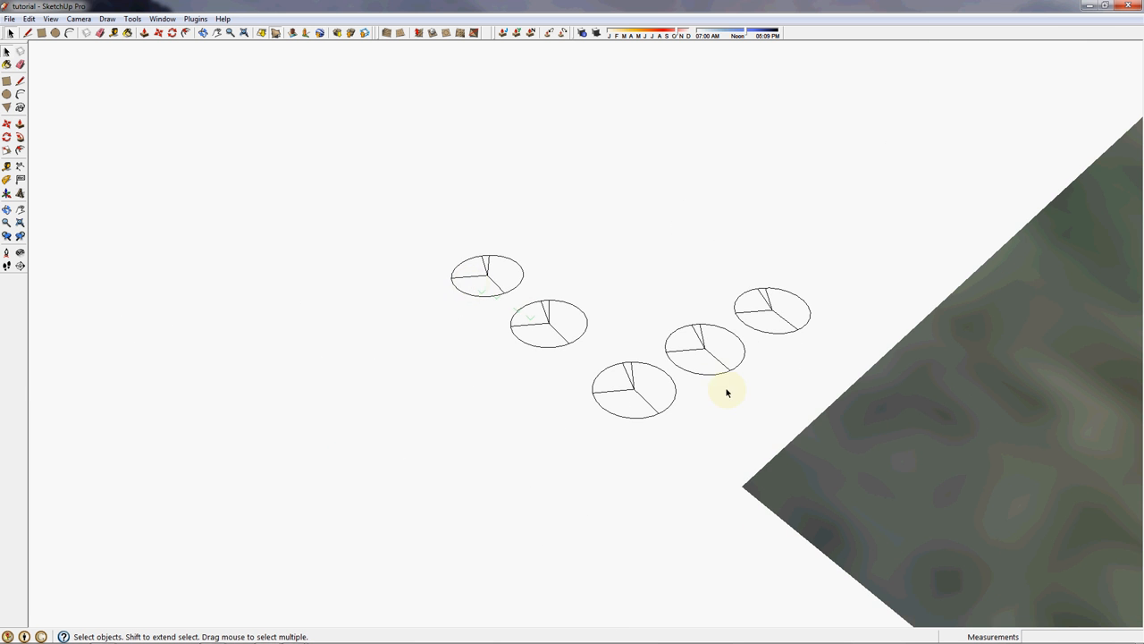
drag(726, 394, 711, 393)
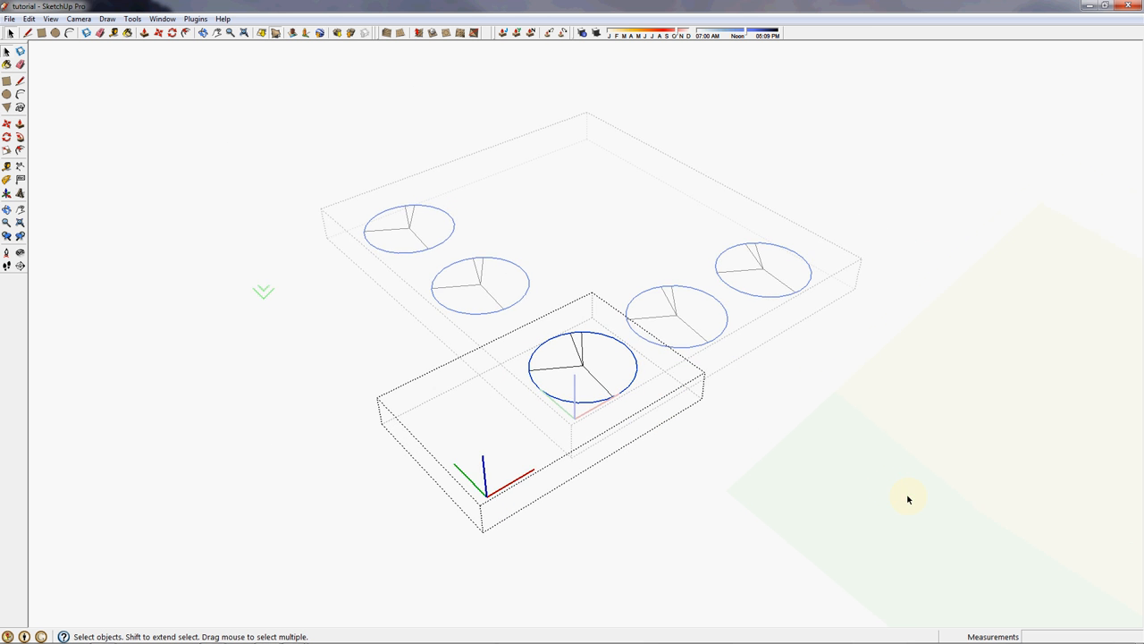
click(9, 17)
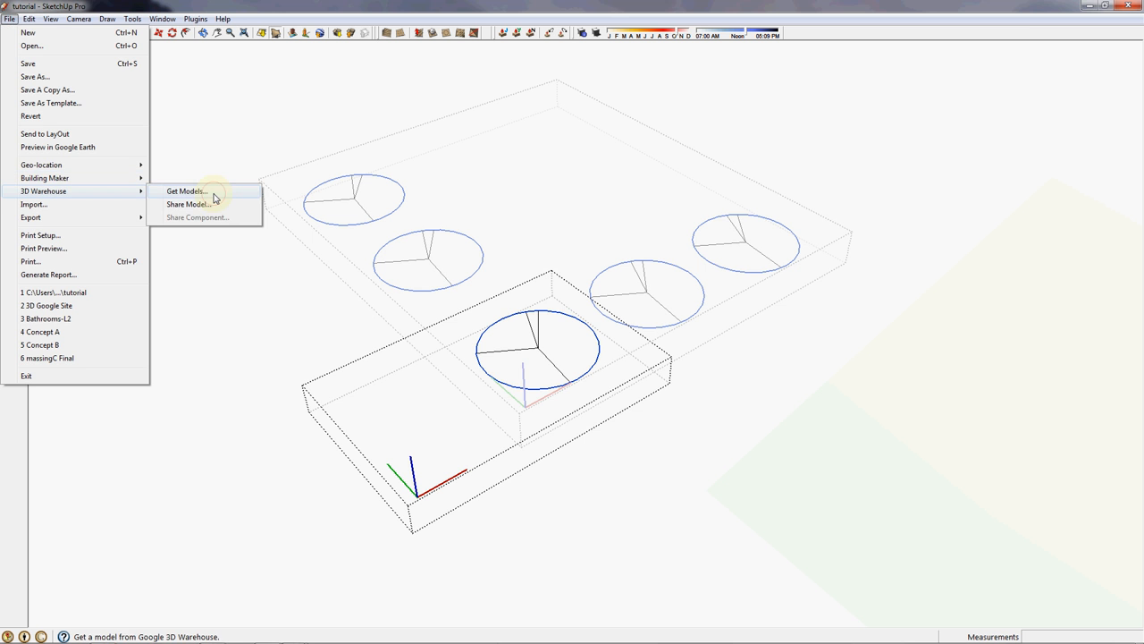
- Search 3D Warehouse for '2d tree' and load a chosen tree directly into the model
click(186, 190)
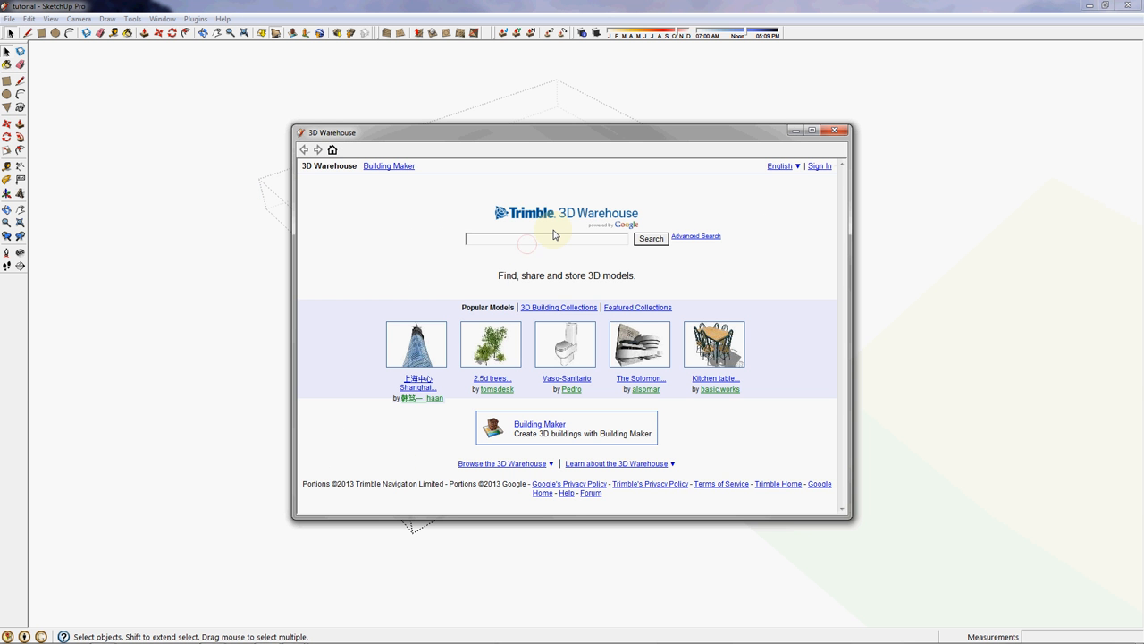
text(tree)
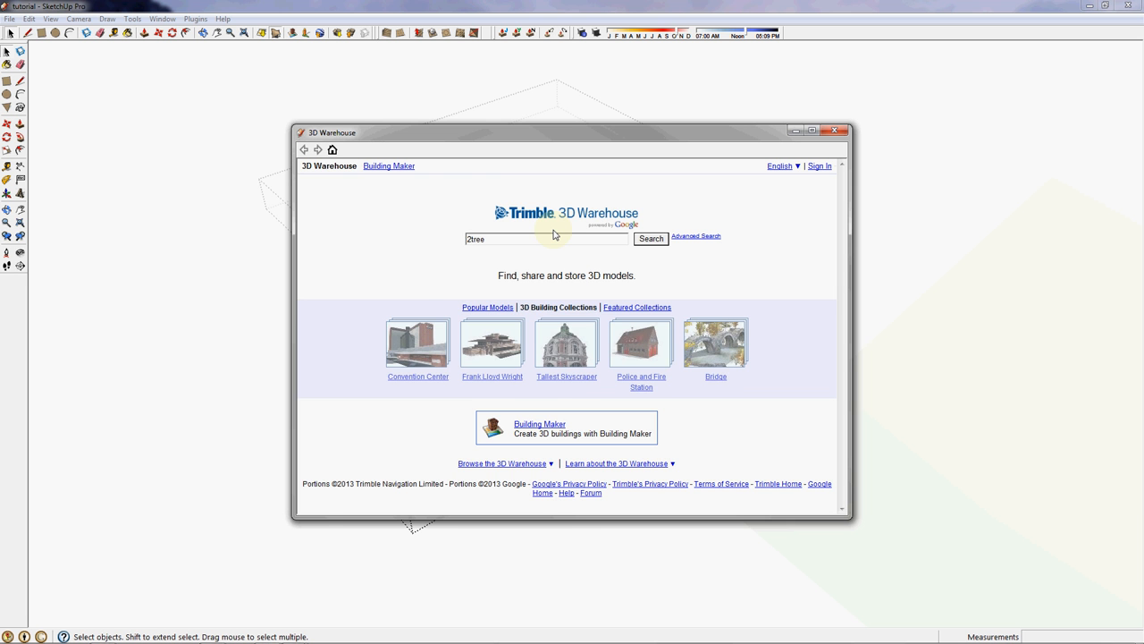
click(651, 239)
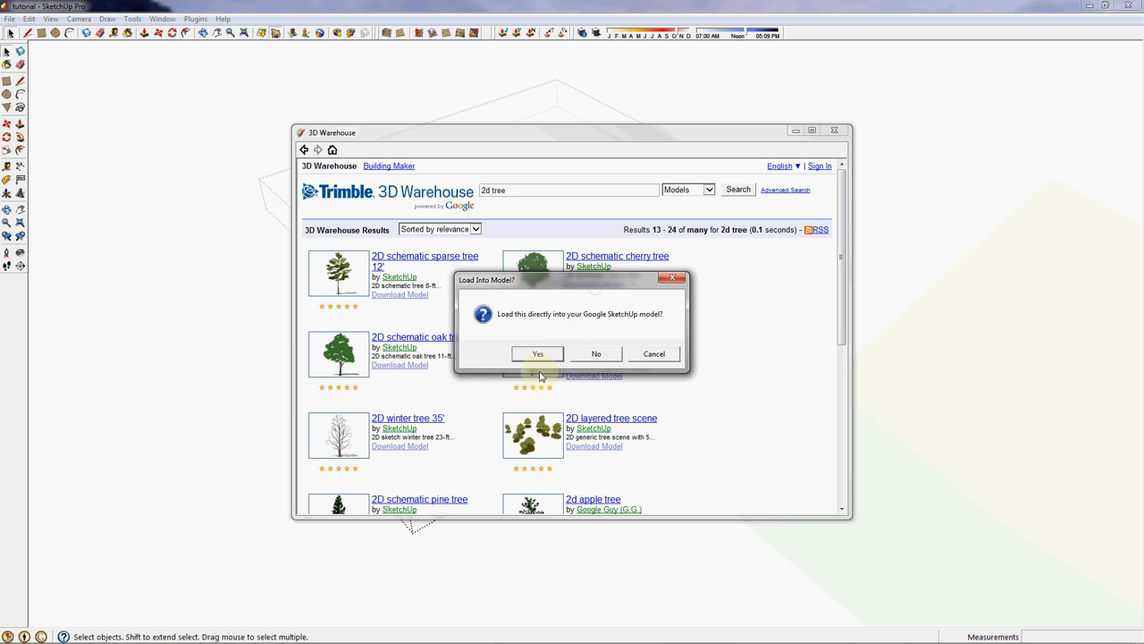
click(536, 355)
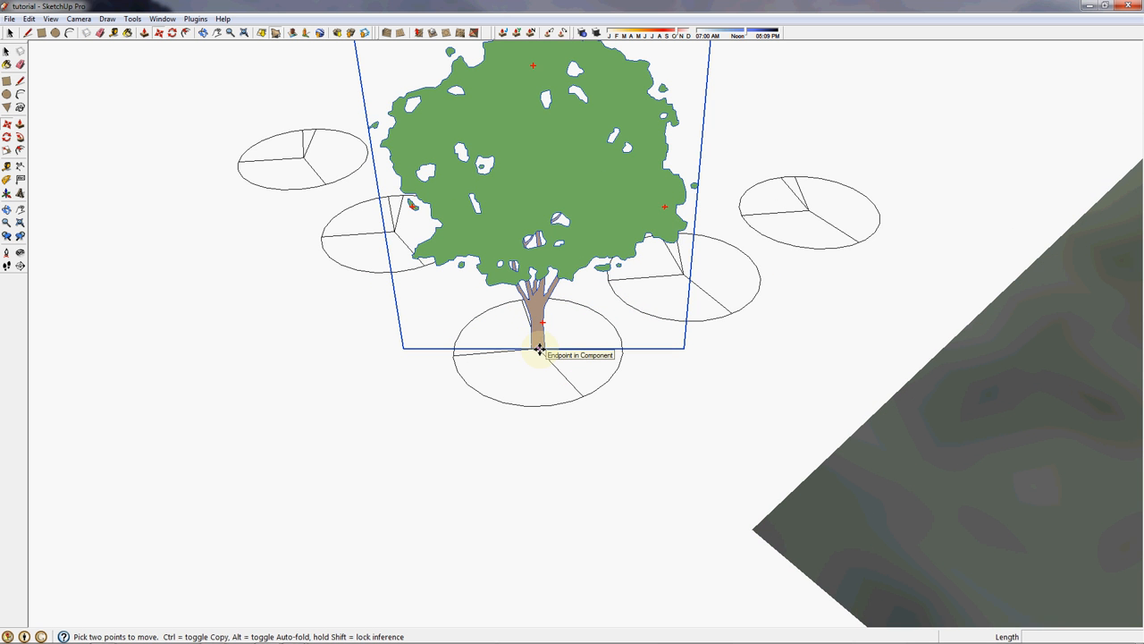
- Explode the tree component and make its loose geometry into a plain group
right_click(576, 183)
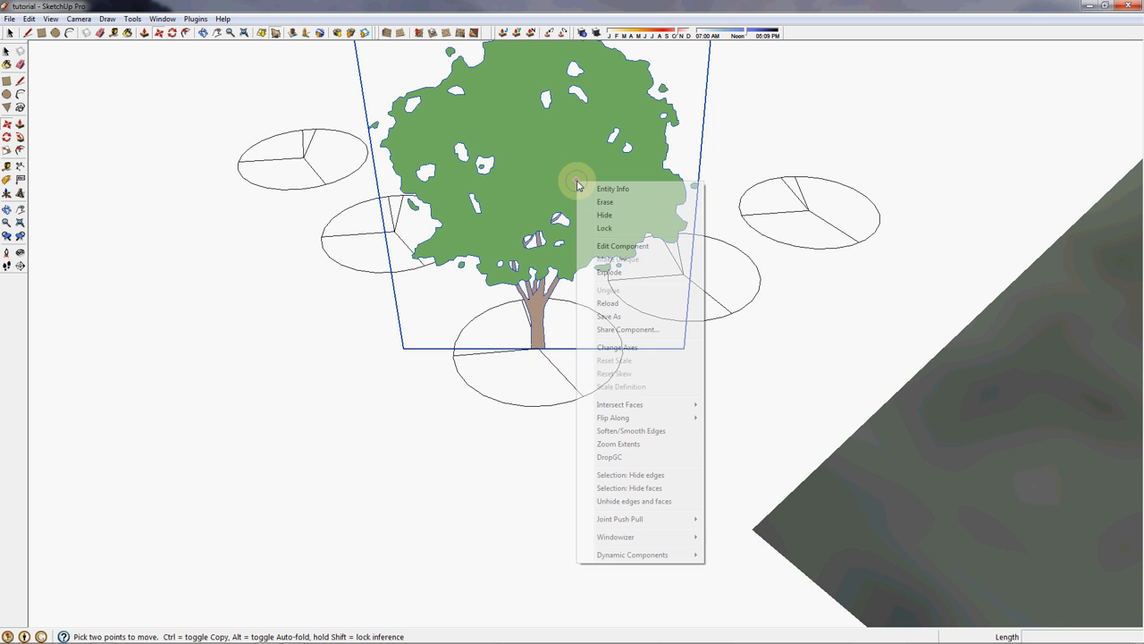
mouse_move(610, 272)
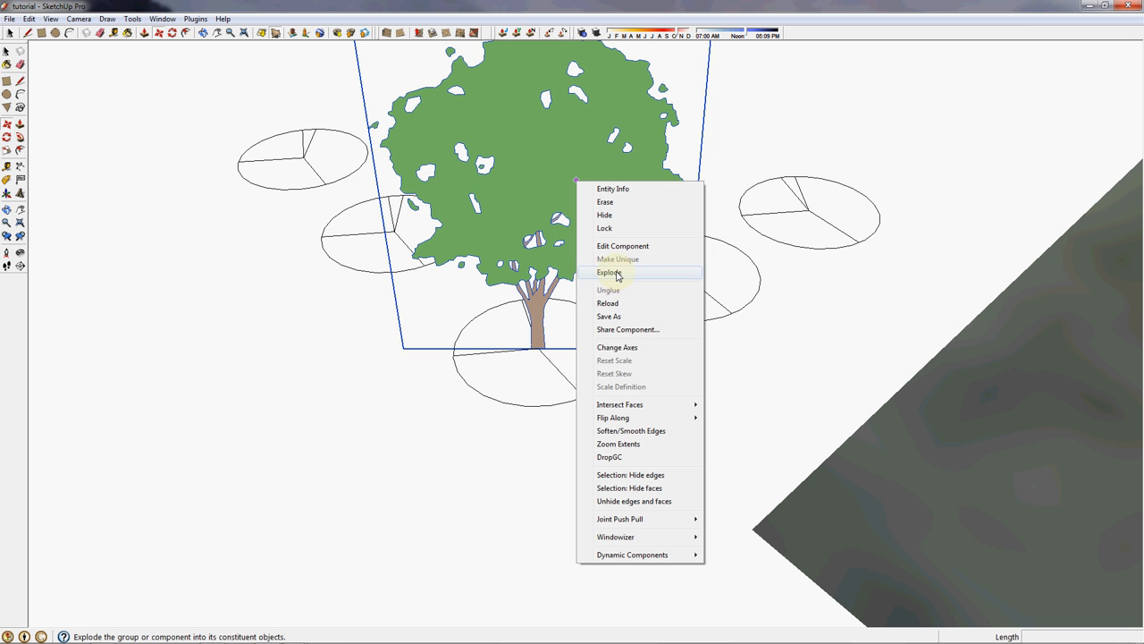
click(610, 272)
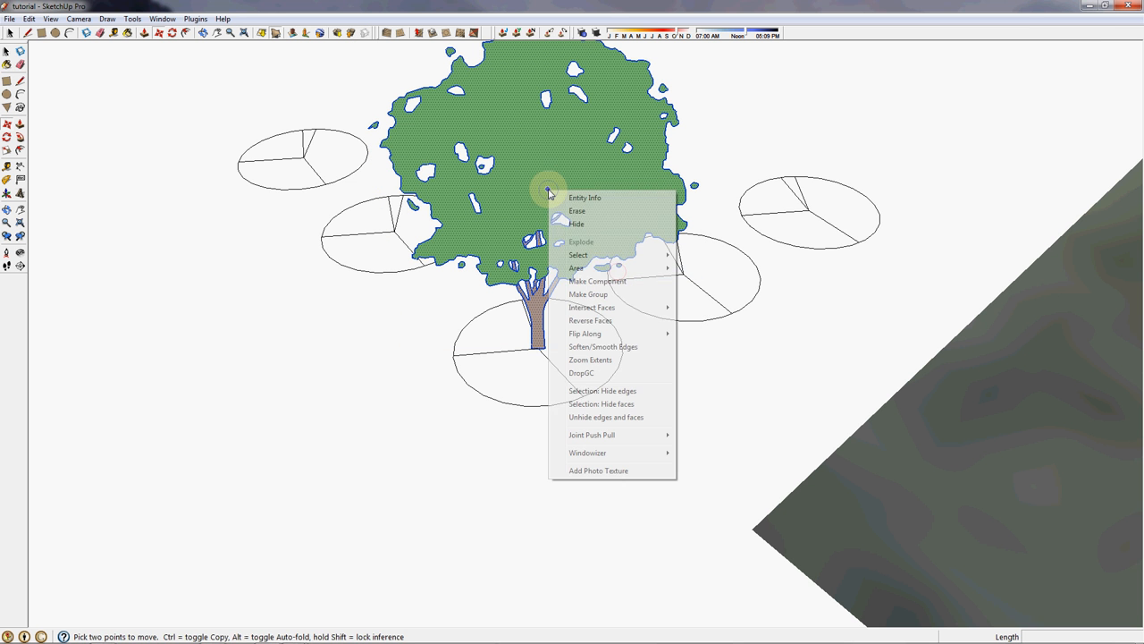
click(589, 293)
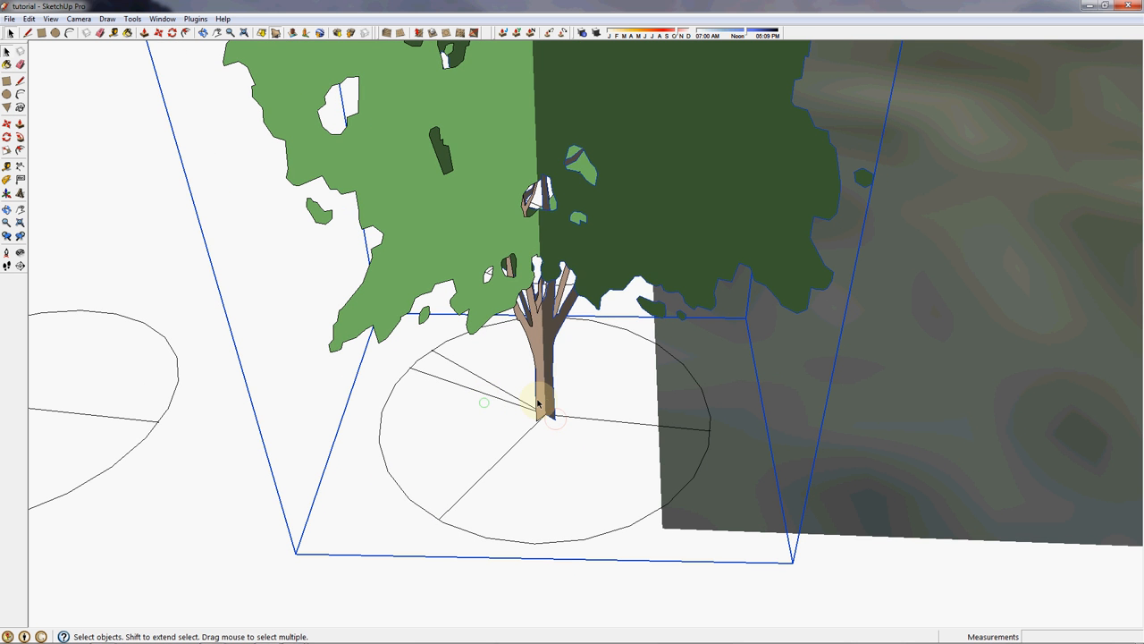
right_click(538, 404)
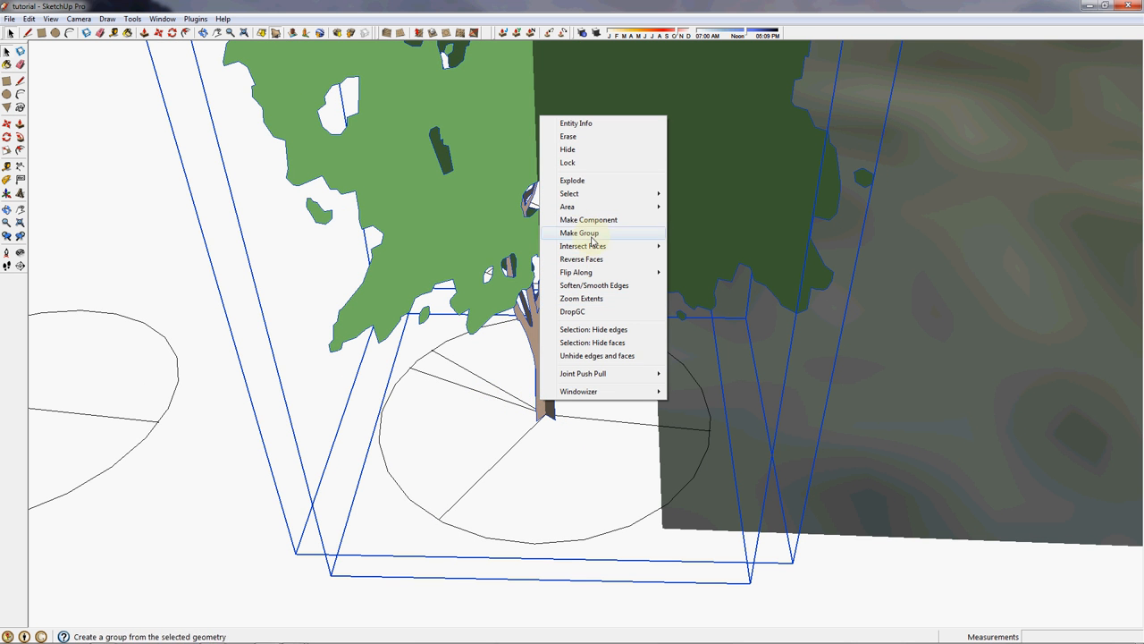
click(579, 233)
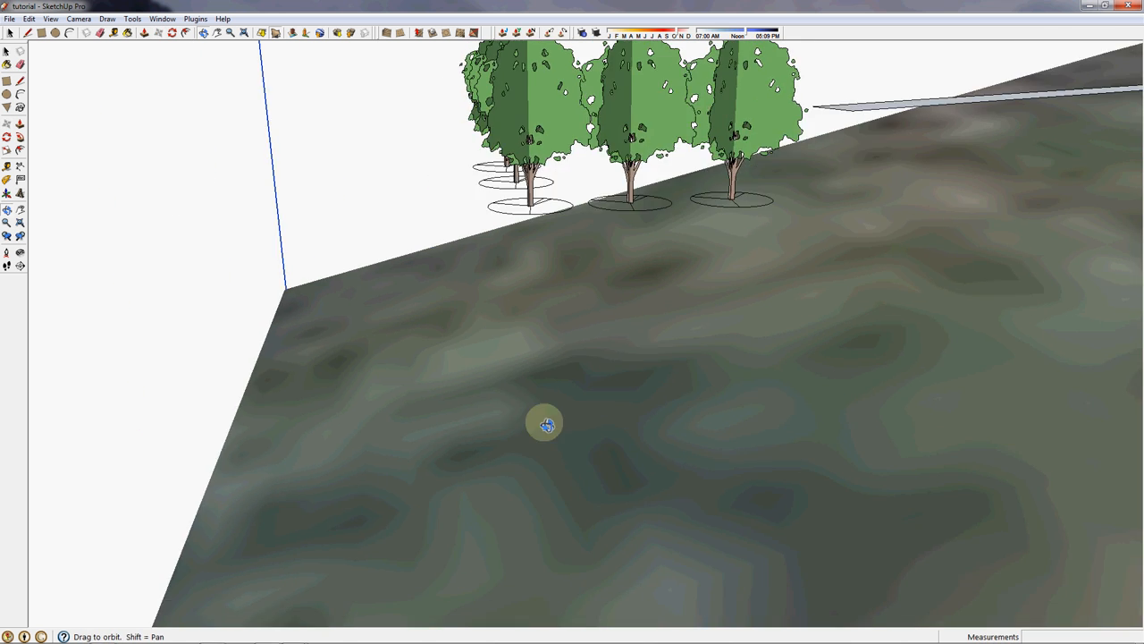
drag(546, 422, 693, 528)
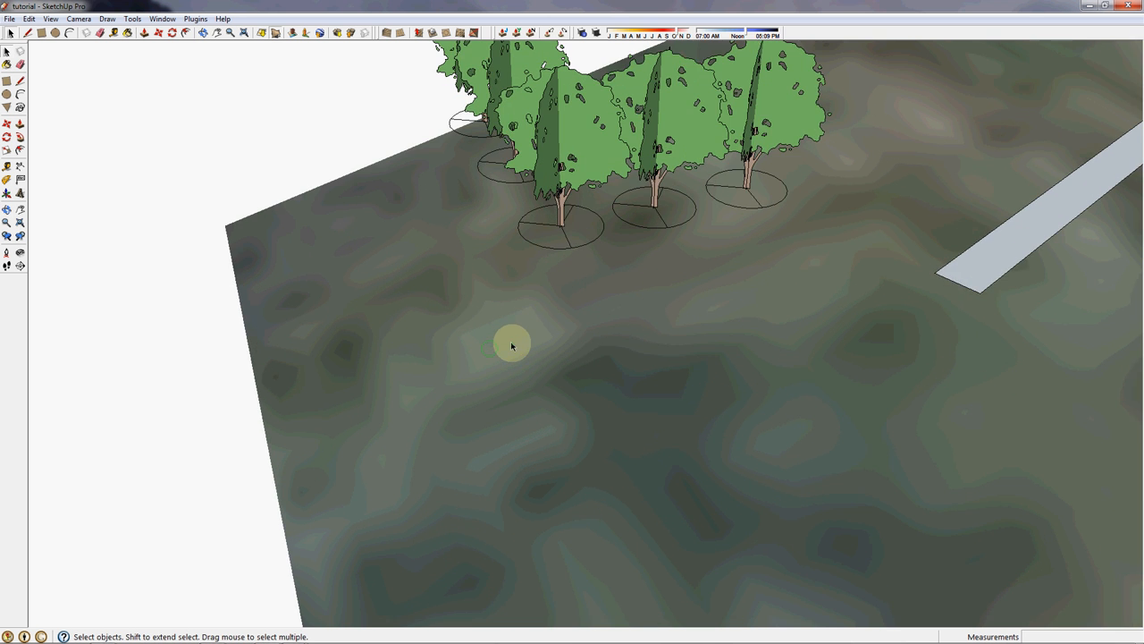
click(563, 241)
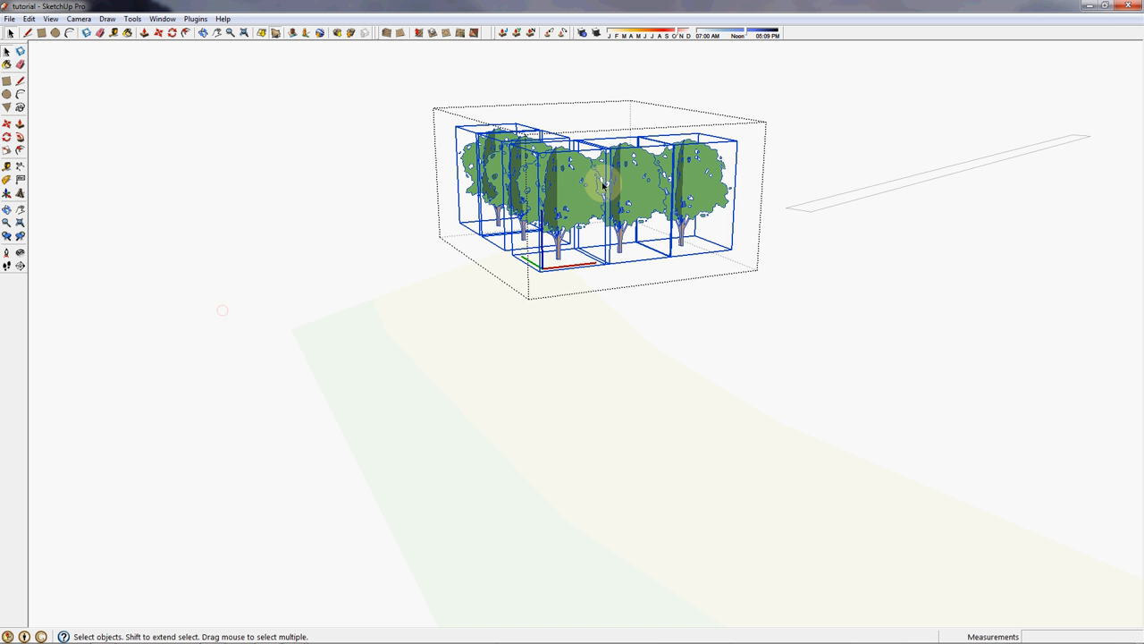
- Apply DropGC to the selected trees and nudge the group into place on the terrain
right_click(568, 171)
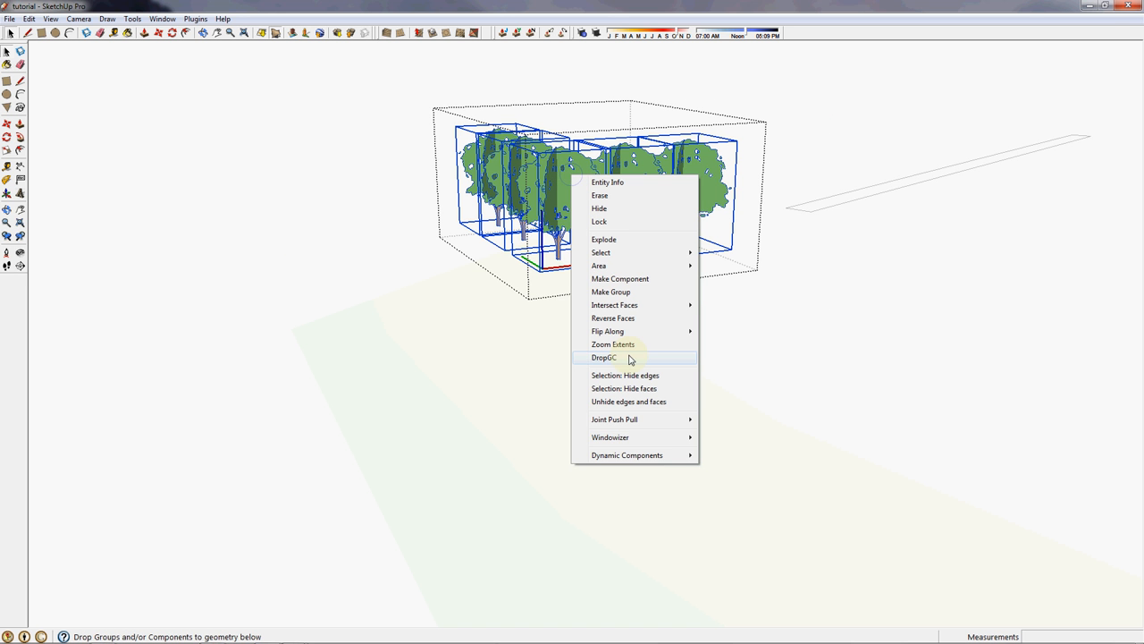
mouse_move(612, 343)
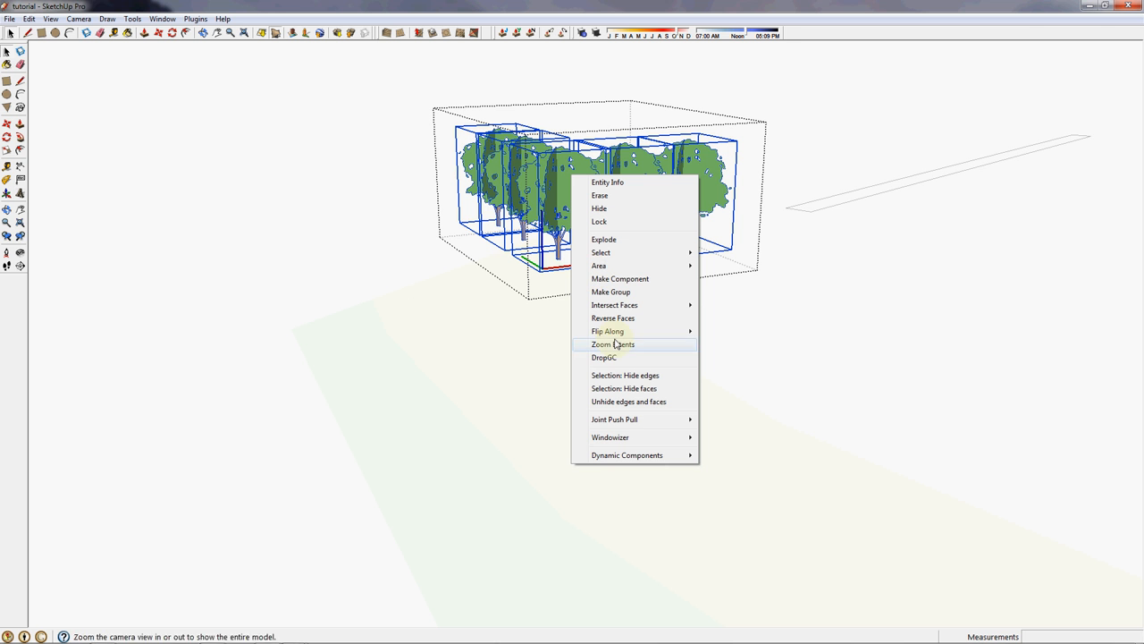
mouse_move(605, 358)
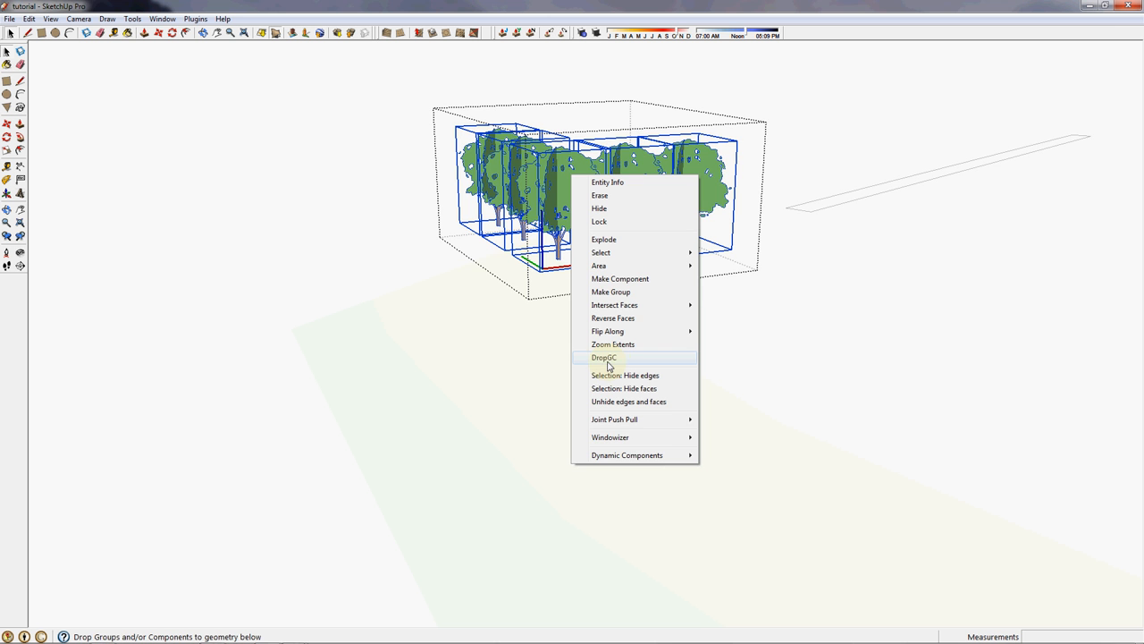
click(604, 357)
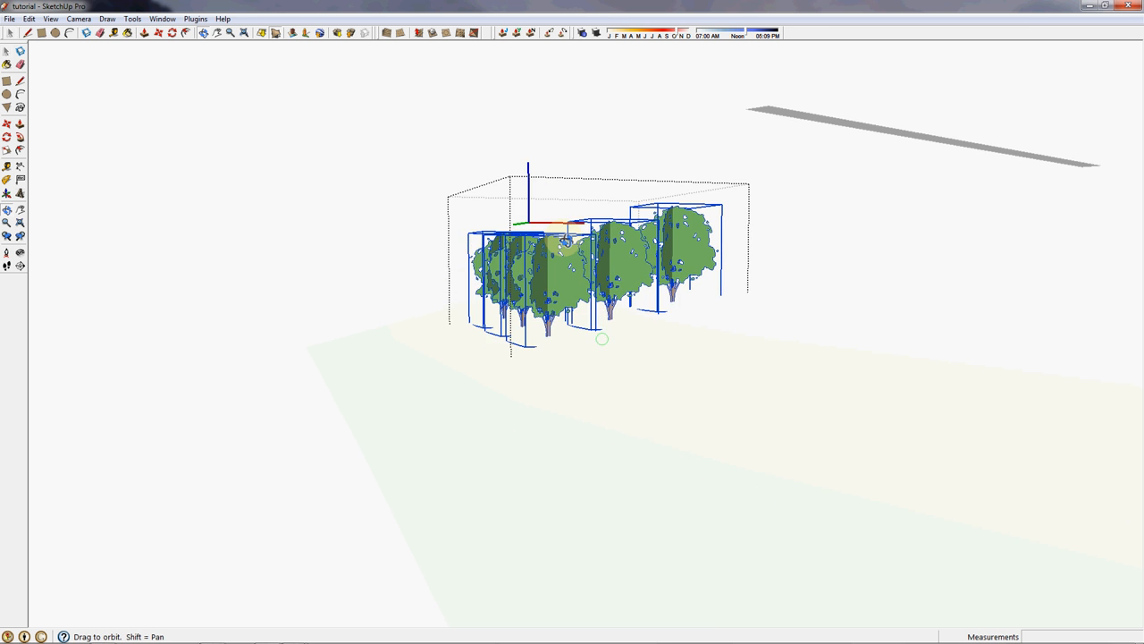
drag(600, 338, 551, 221)
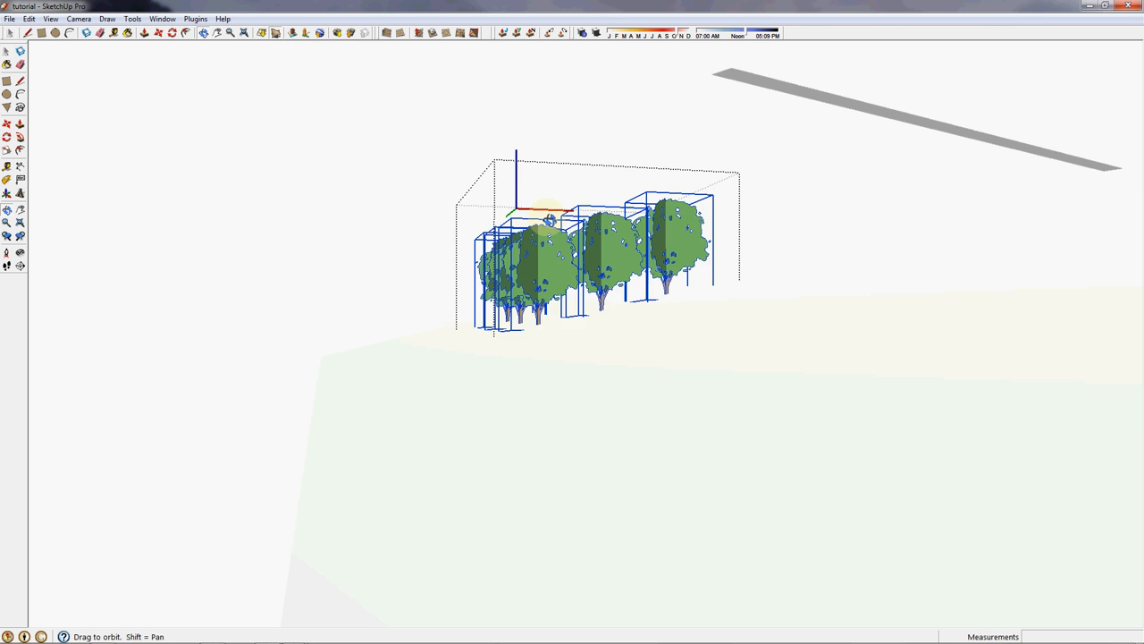
drag(550, 222, 558, 201)
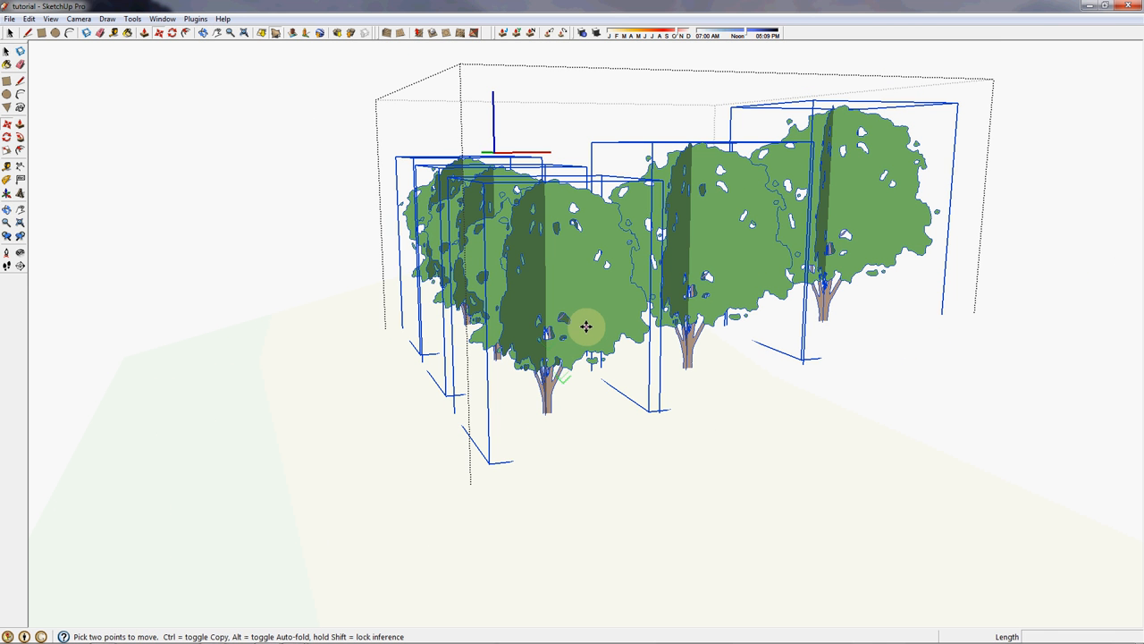
drag(587, 325, 587, 300)
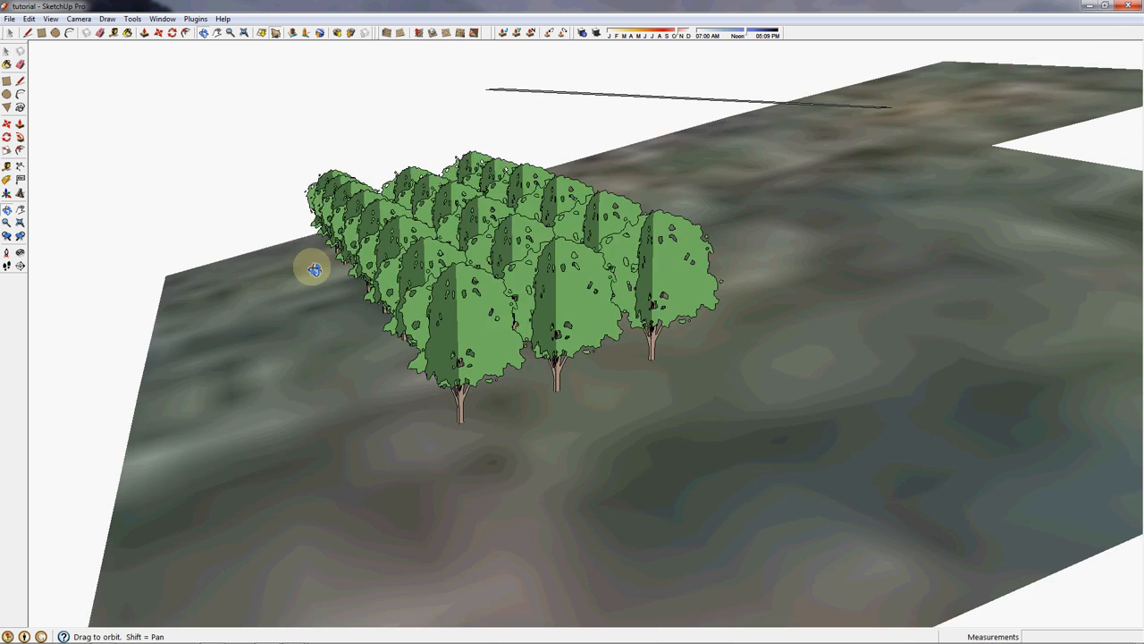
drag(314, 269, 543, 431)
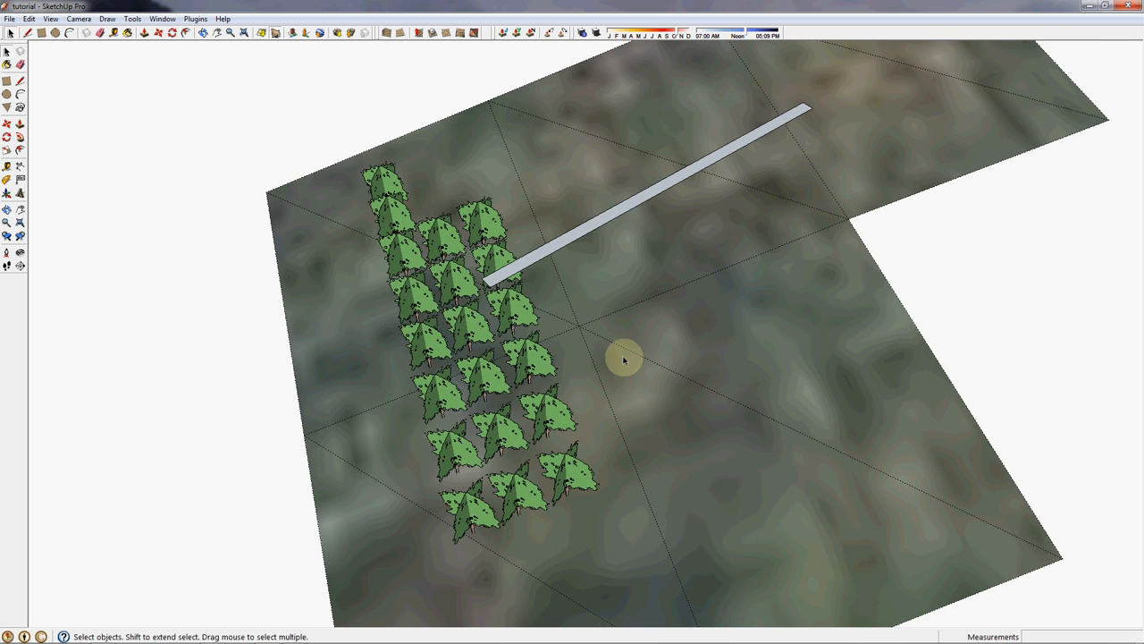
click(195, 18)
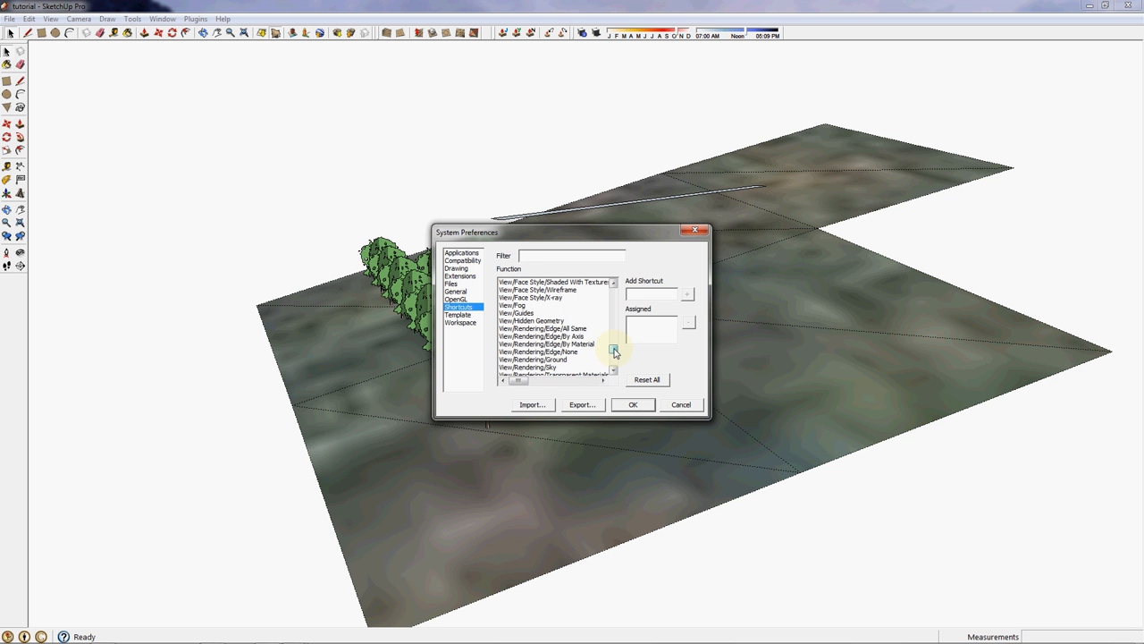
click(533, 320)
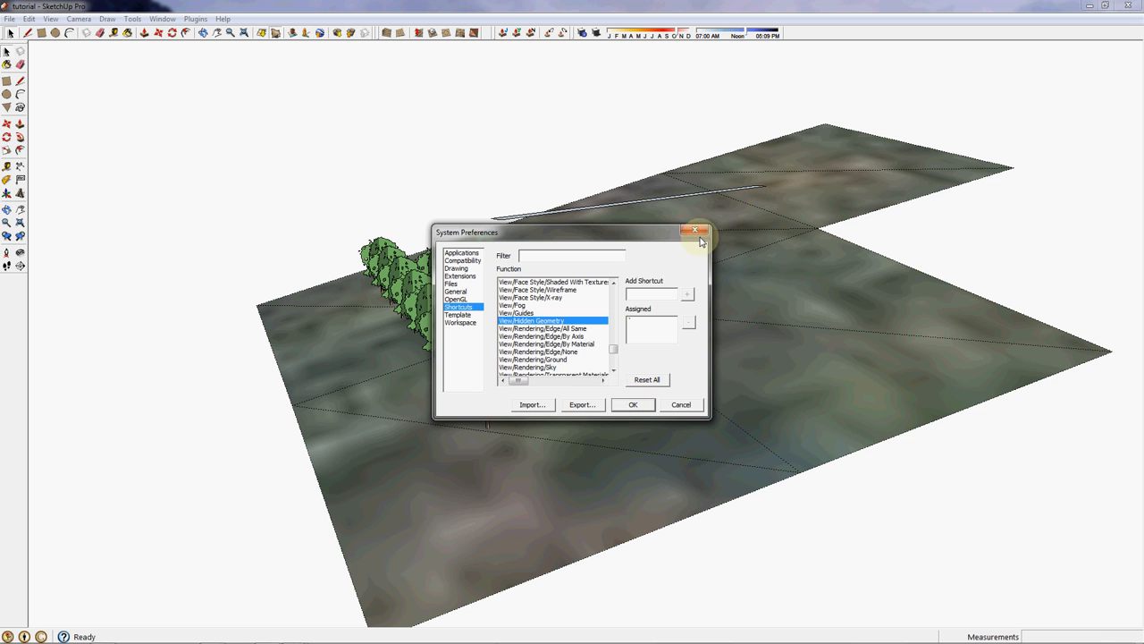
click(695, 230)
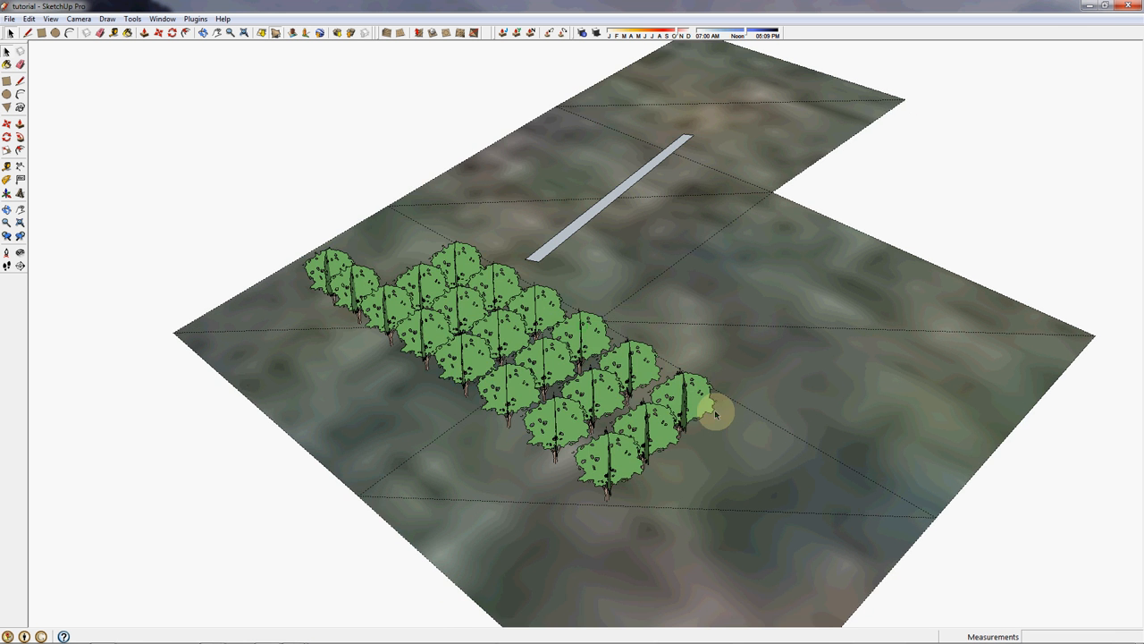
drag(715, 414, 629, 370)
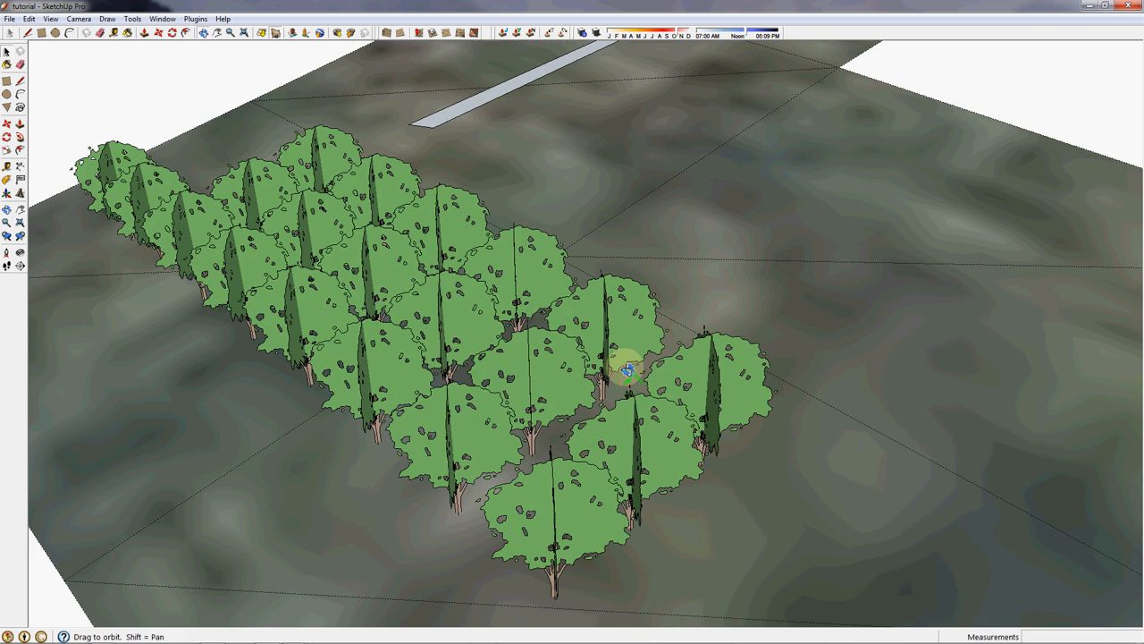